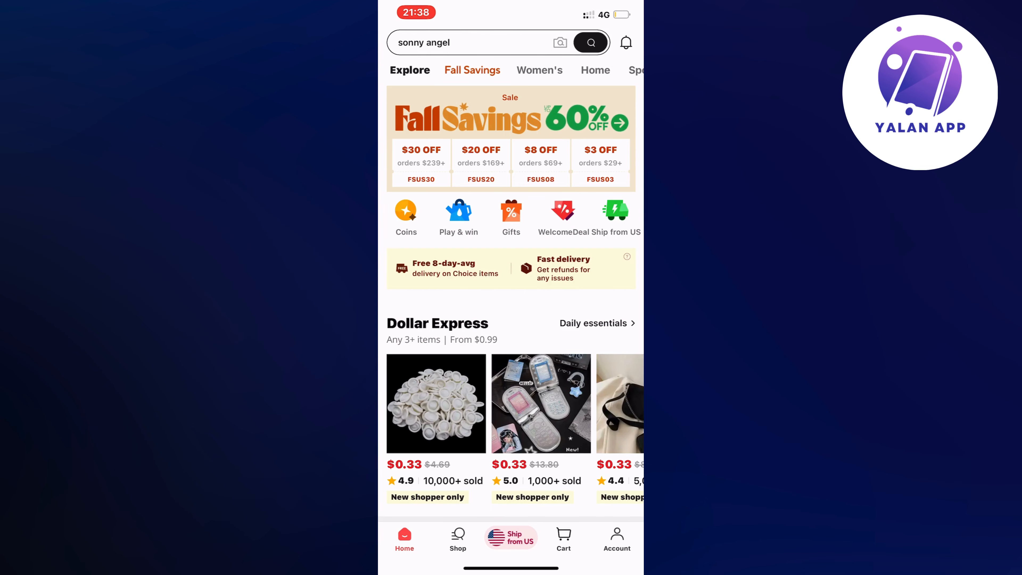
Step: Search AliExpress for 'iphone 13 case', 'sonny angel' and '13x6 hd lace frontal wig'
text(iphone 13 case)
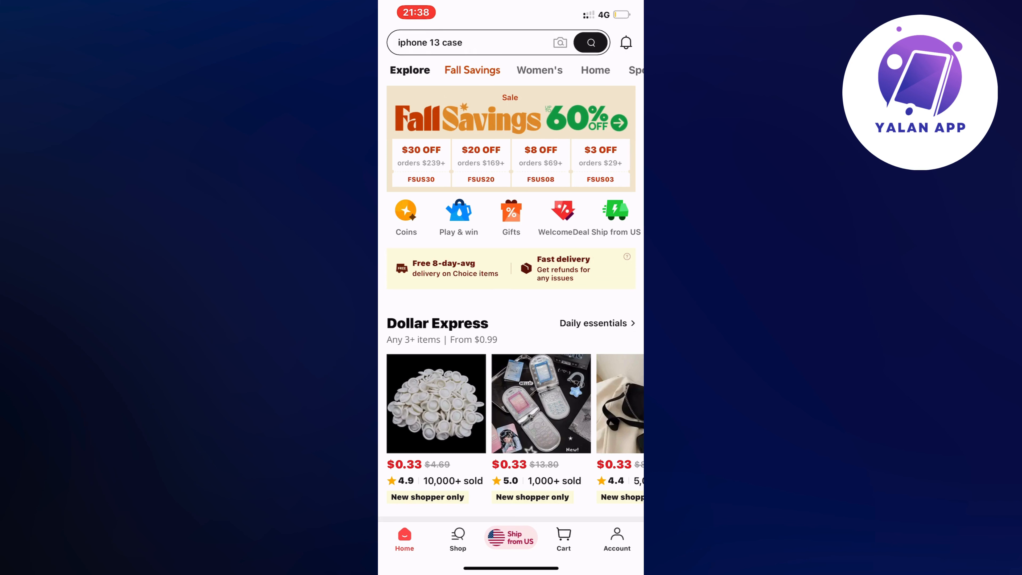
text(sonny angel)
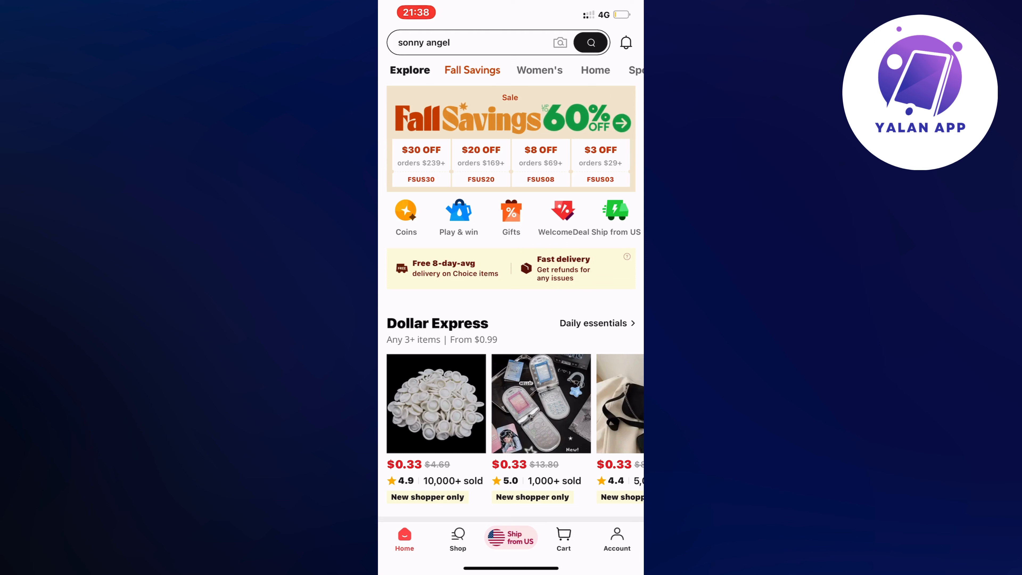
text(13x6 hd lace frontal wig)
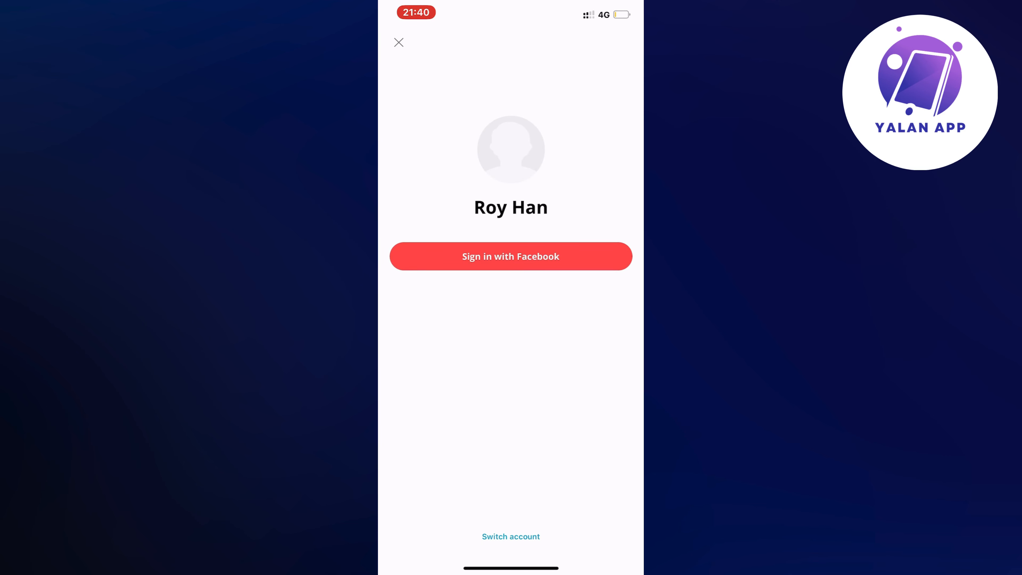
Step: Continue sign-up with the linked Facebook profile, opening the facebook.com authorization sheet
click(510, 256)
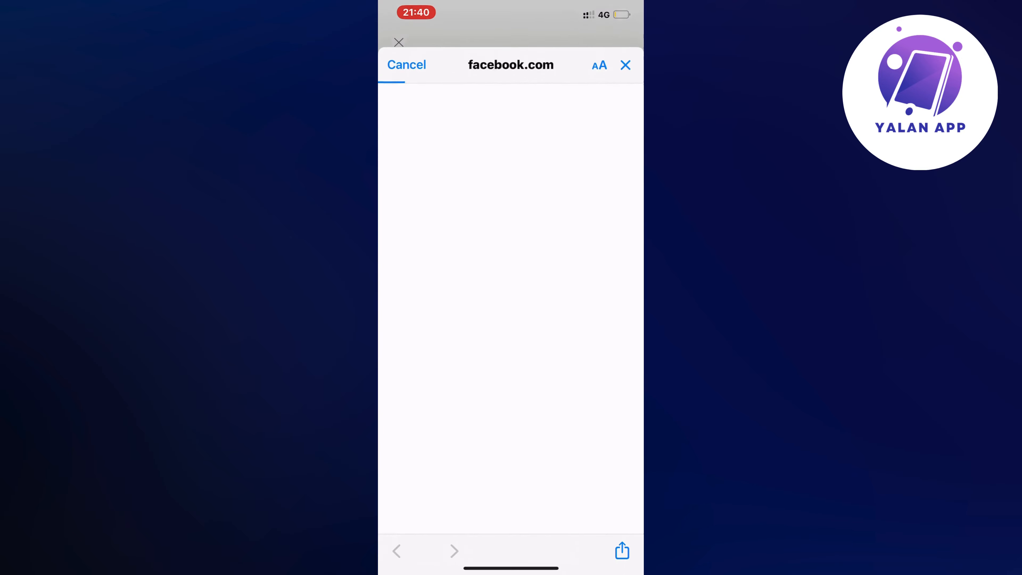